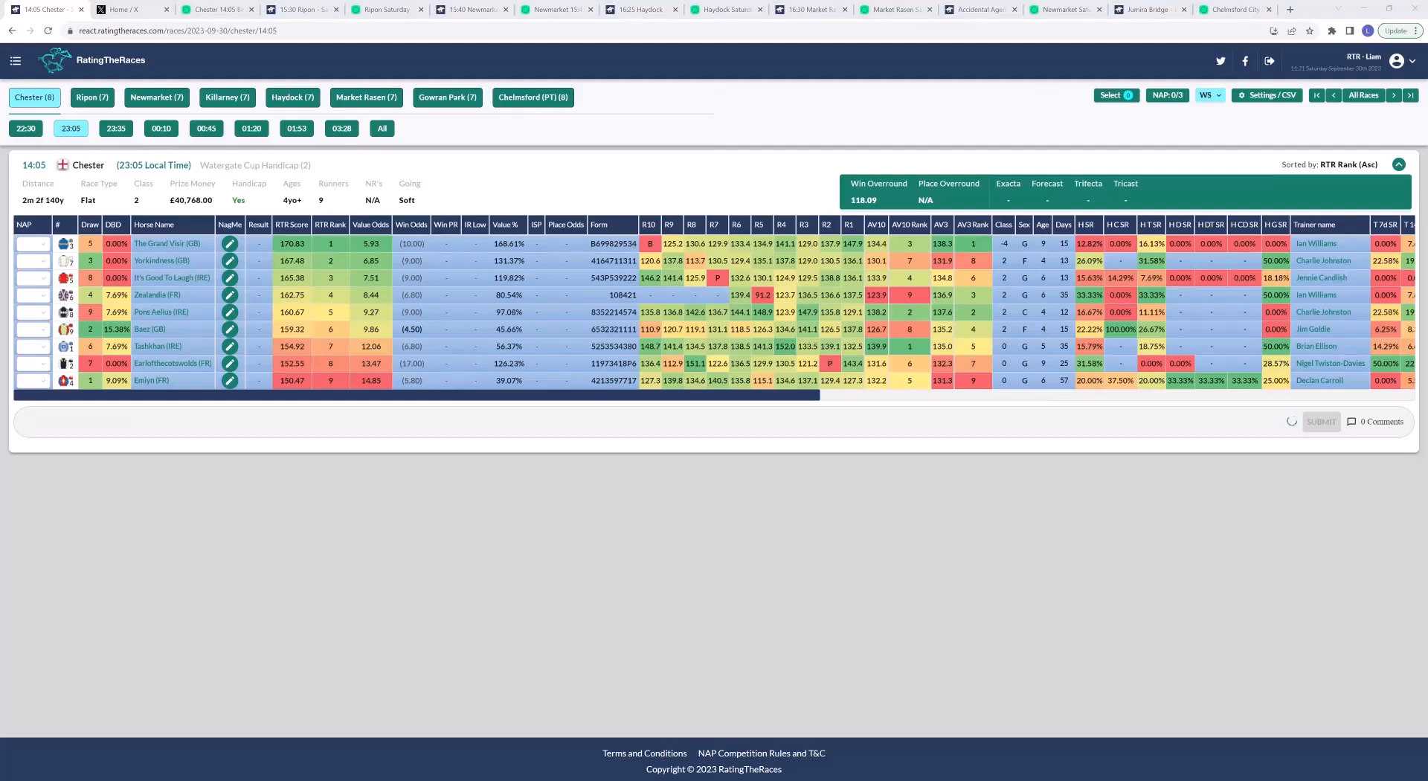
mouse_move(986, 587)
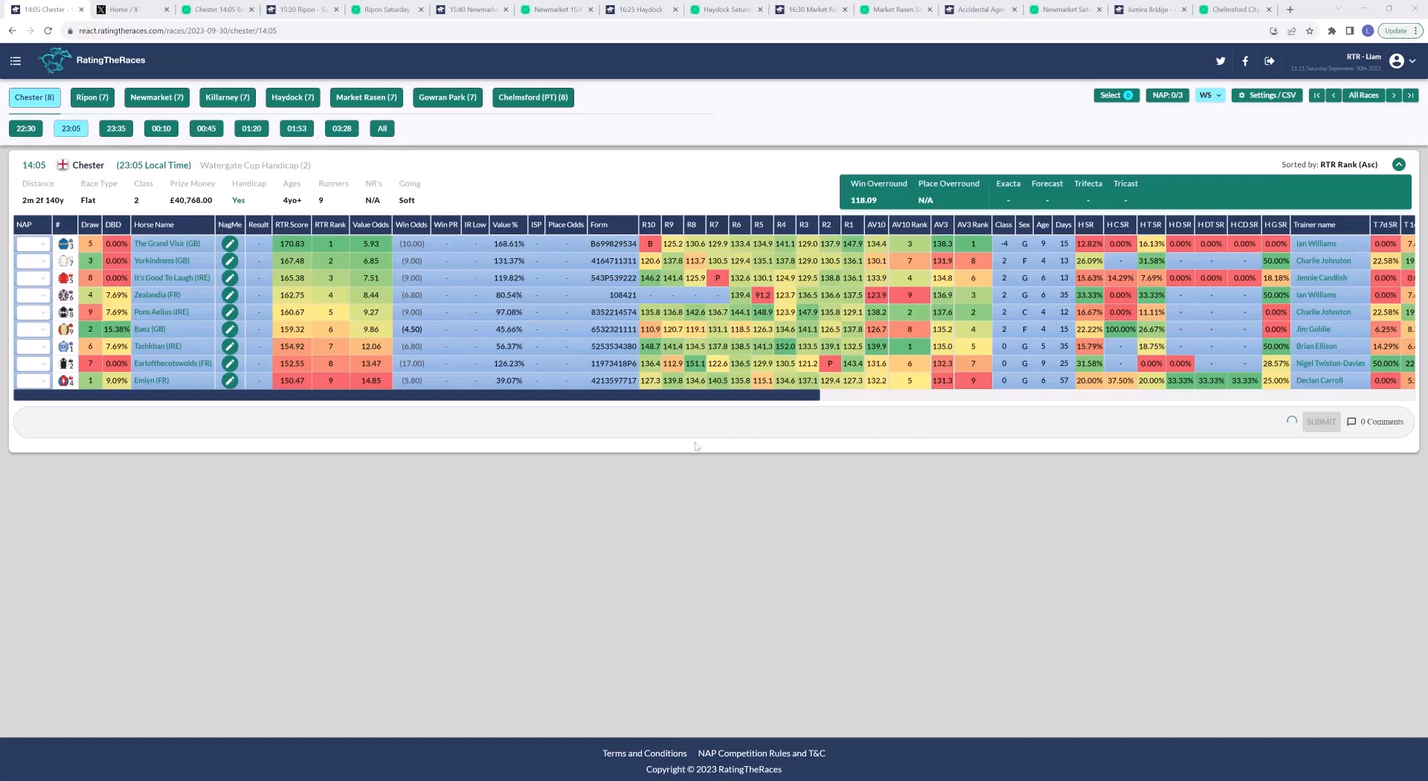
mouse_move(499, 513)
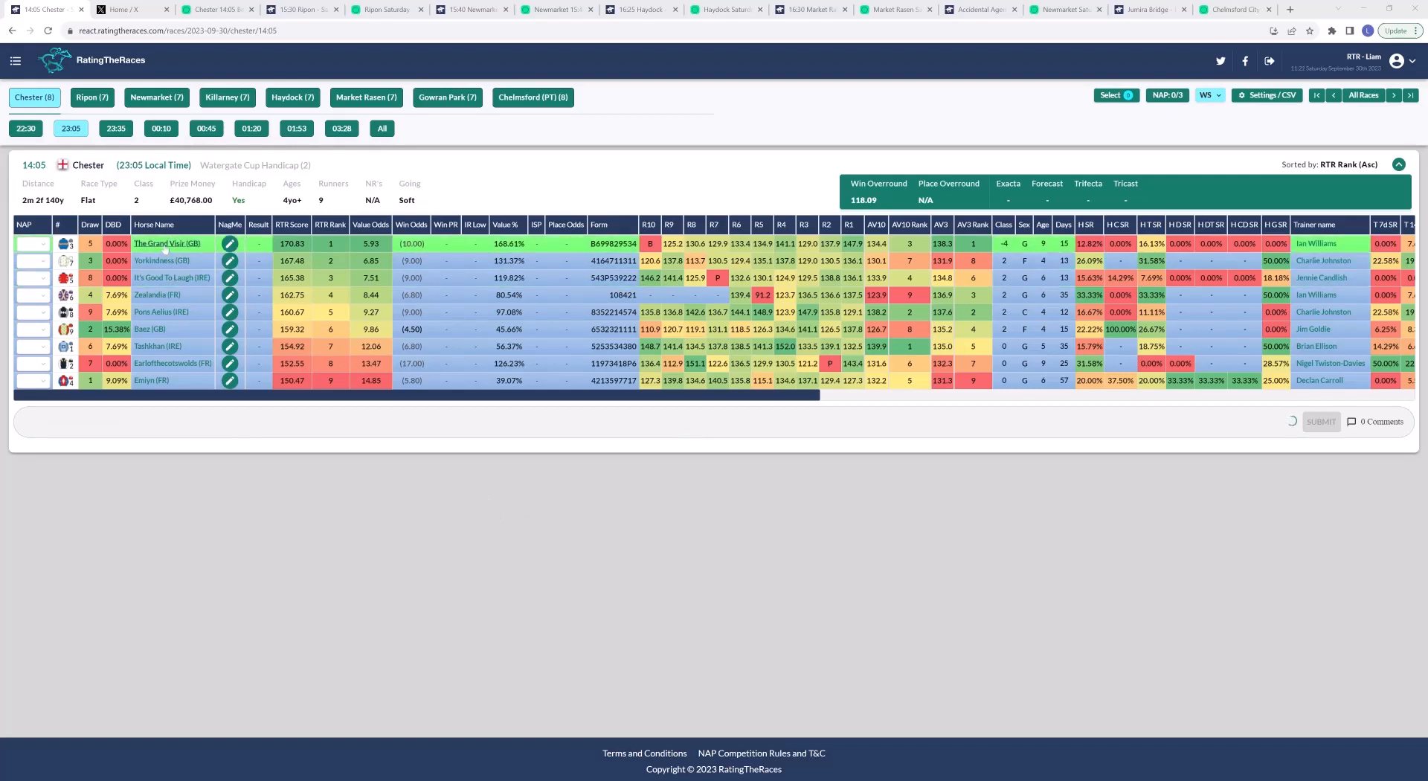
Step: Bring up the Chester 14:05 Watergate Cup Handicap odds comparison, Tashkhan favourite at 4
click(127, 9)
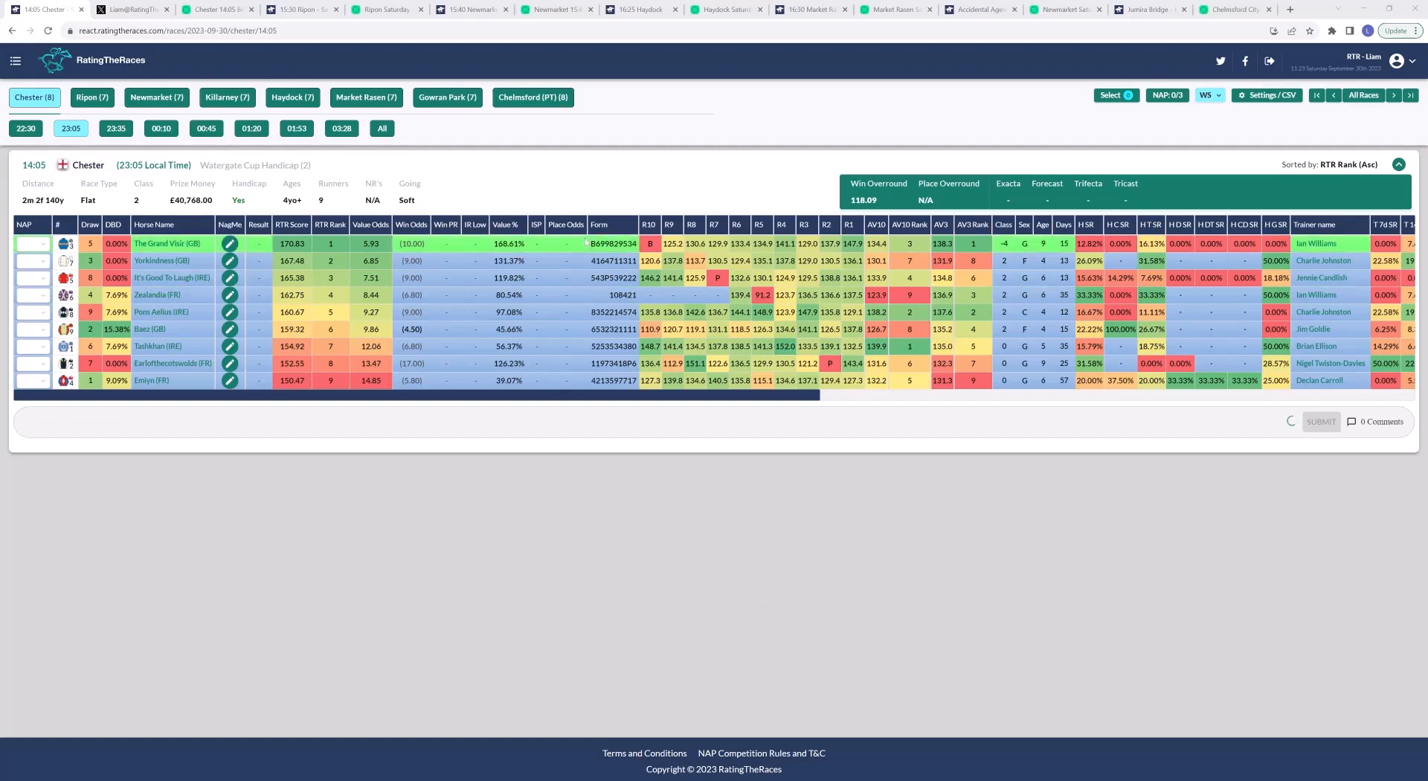
click(217, 9)
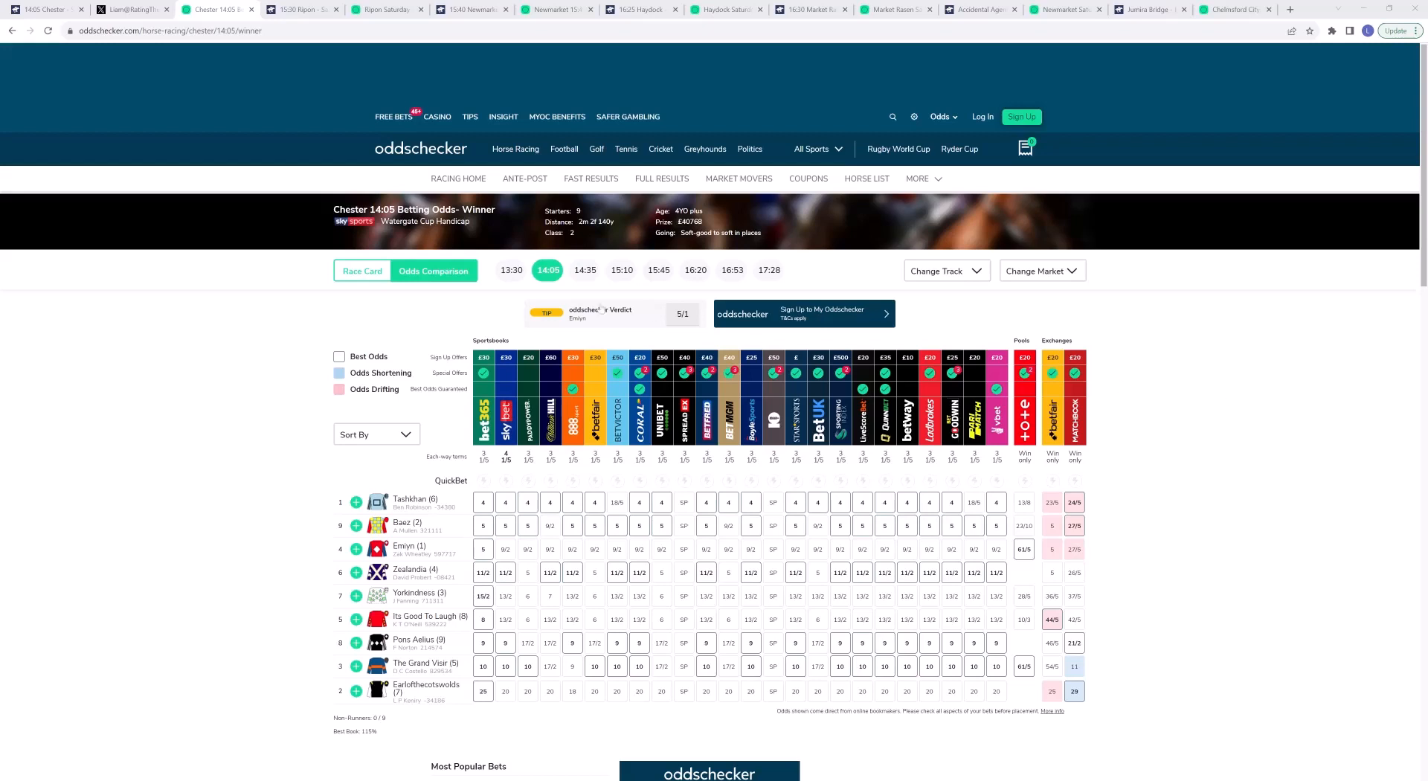
mouse_move(618, 229)
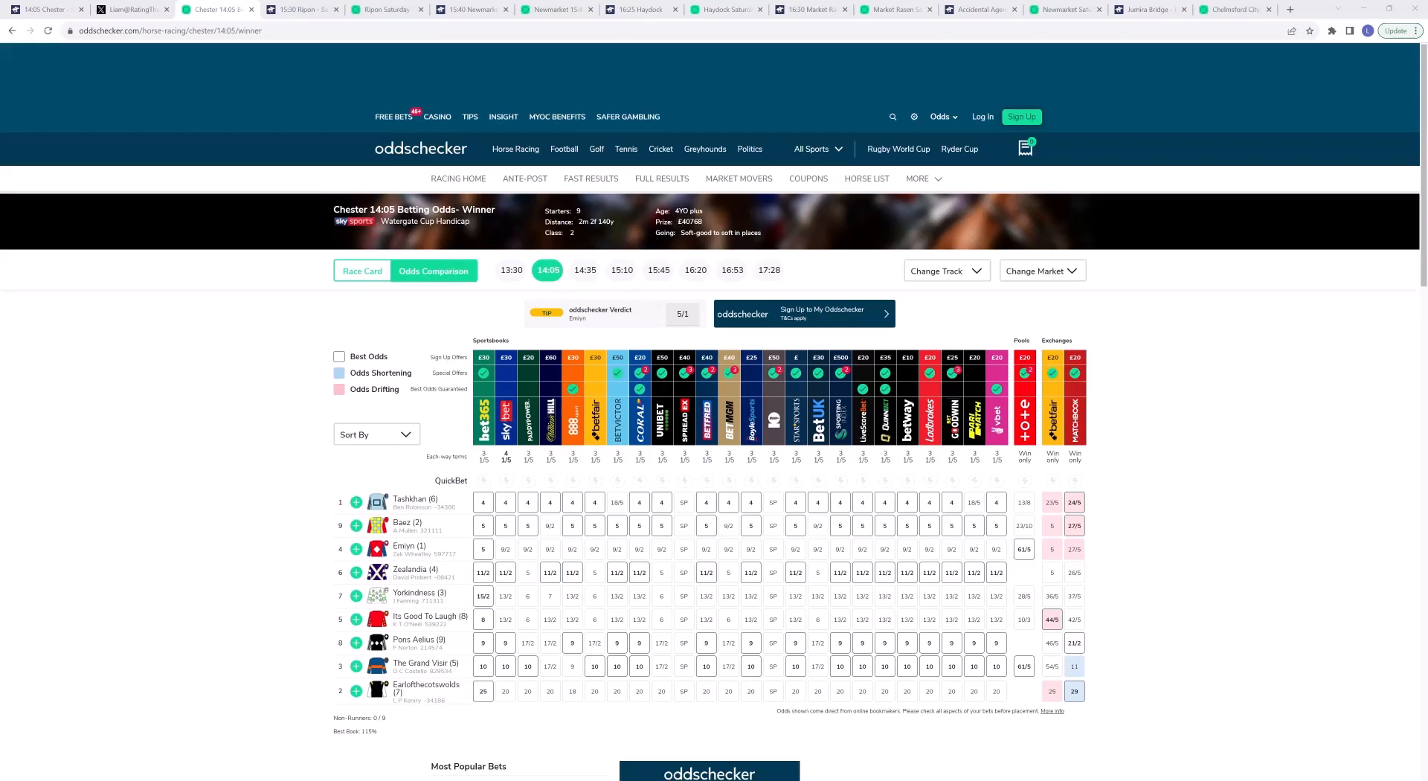
mouse_move(530, 387)
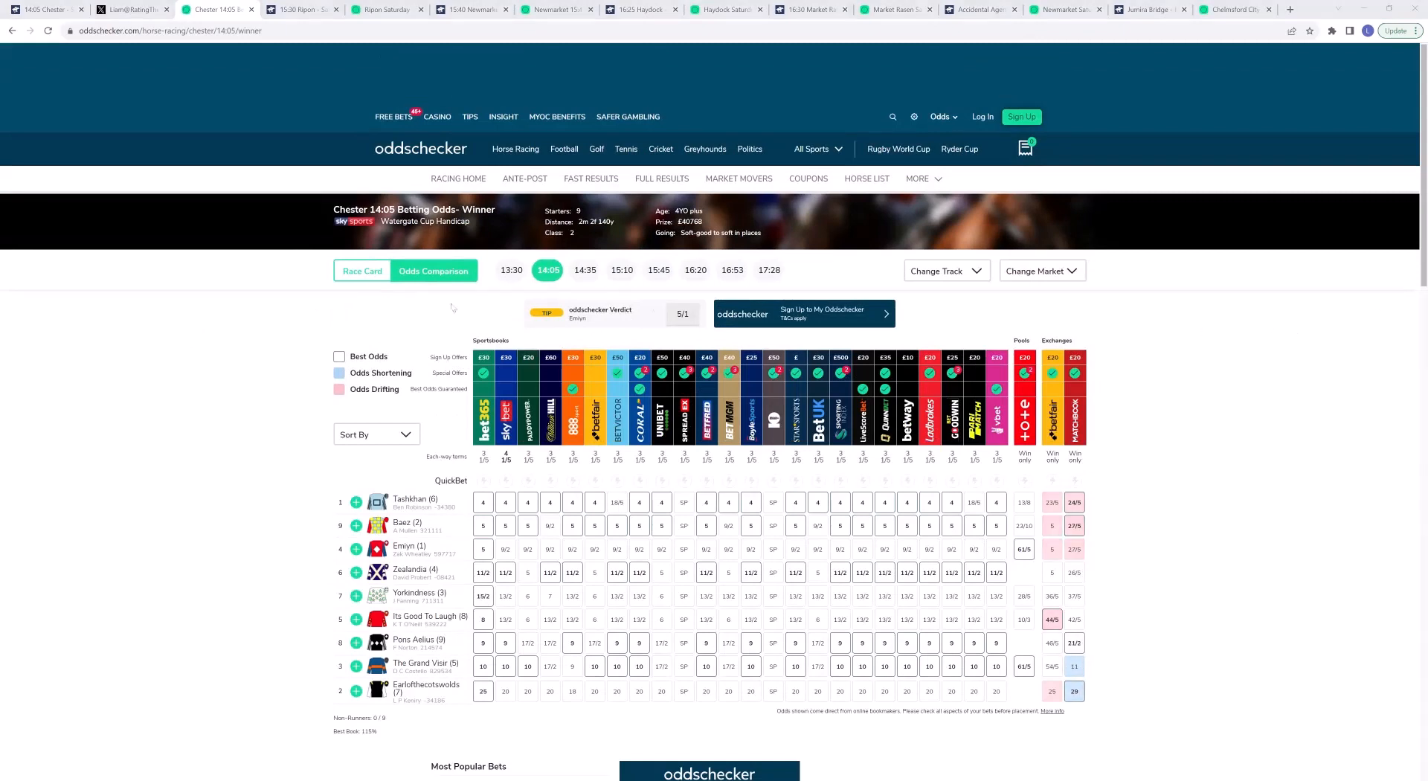
Step: Show the Ripon 15:30 Cathedral City Of The Dales Handicap ratings card with its 13 runners
click(296, 9)
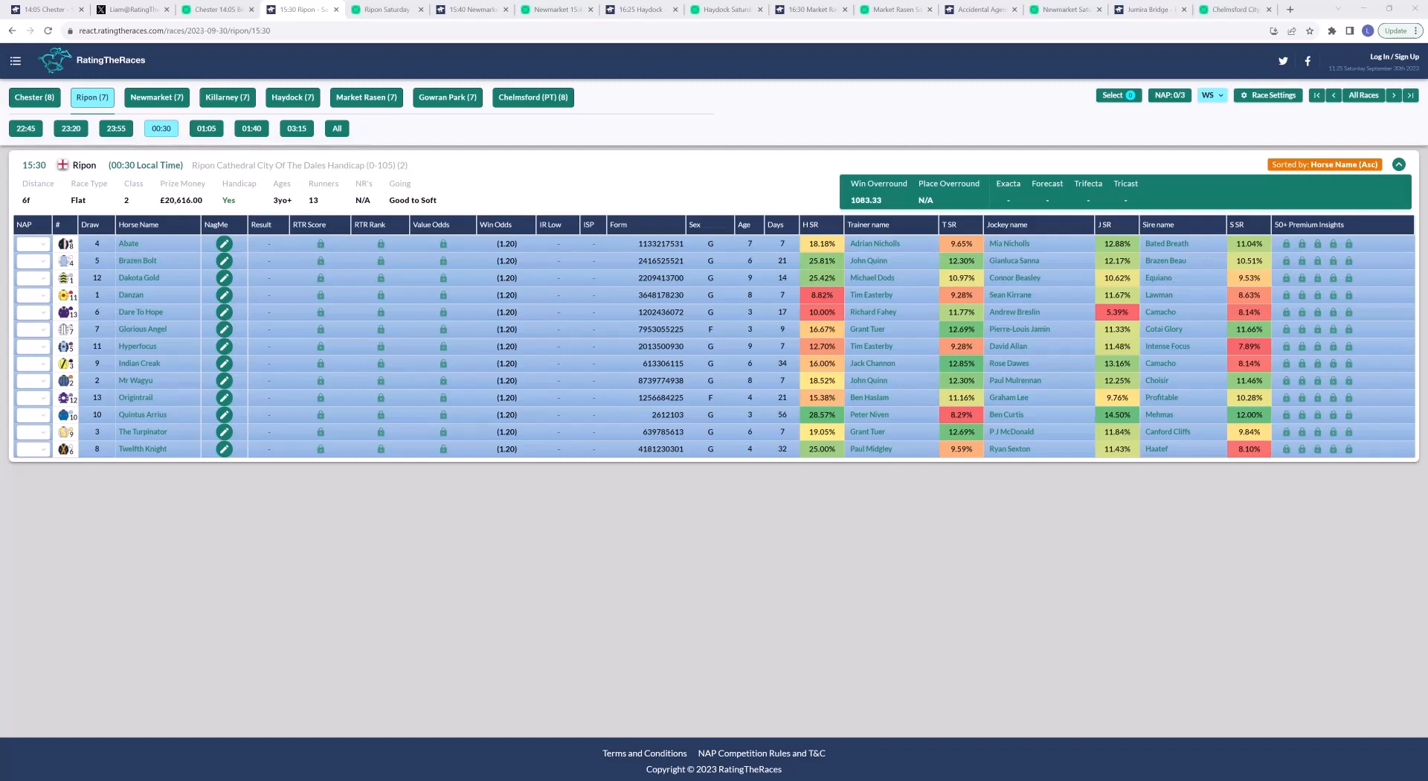
mouse_move(992, 541)
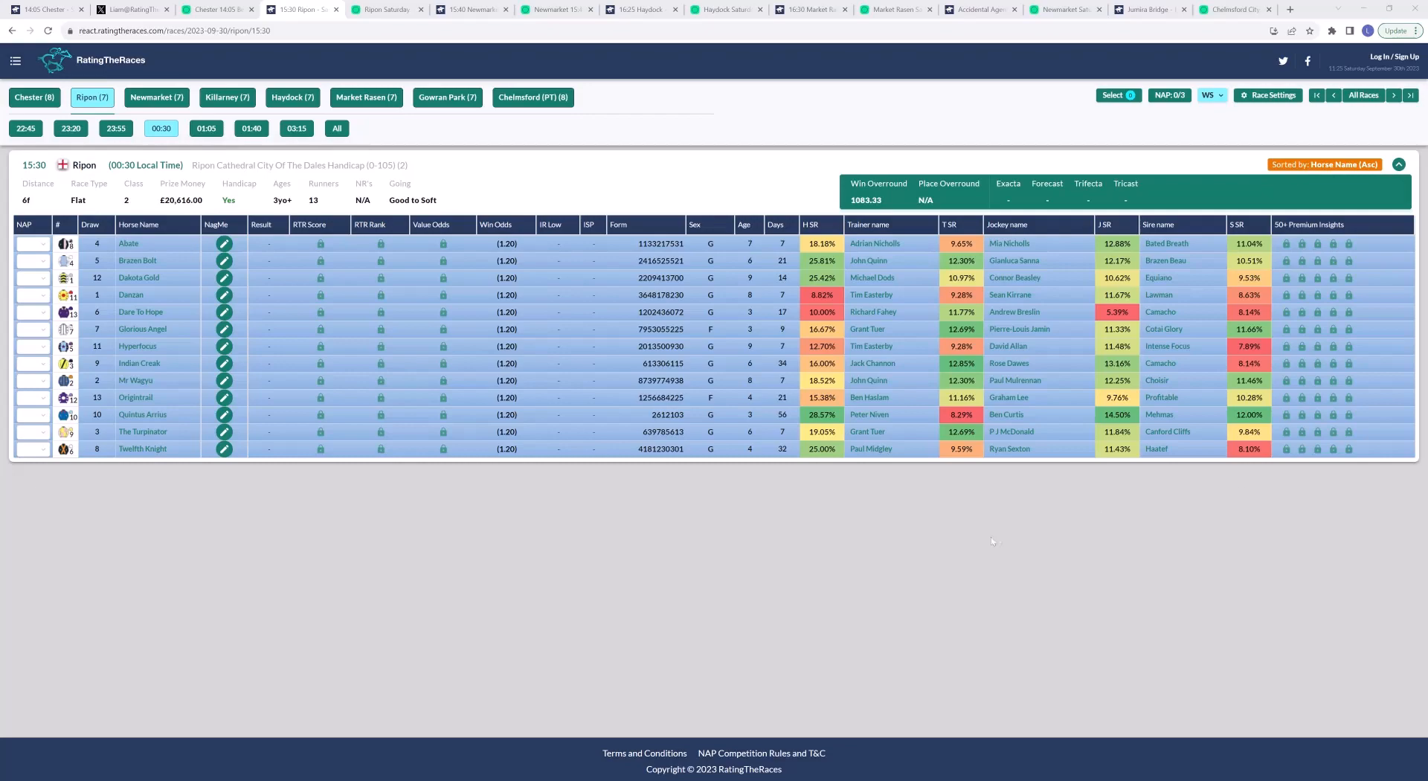
Step: Read the Ripon 15:30 odds grid across bookmakers, then move on to the next race's ratings
click(387, 9)
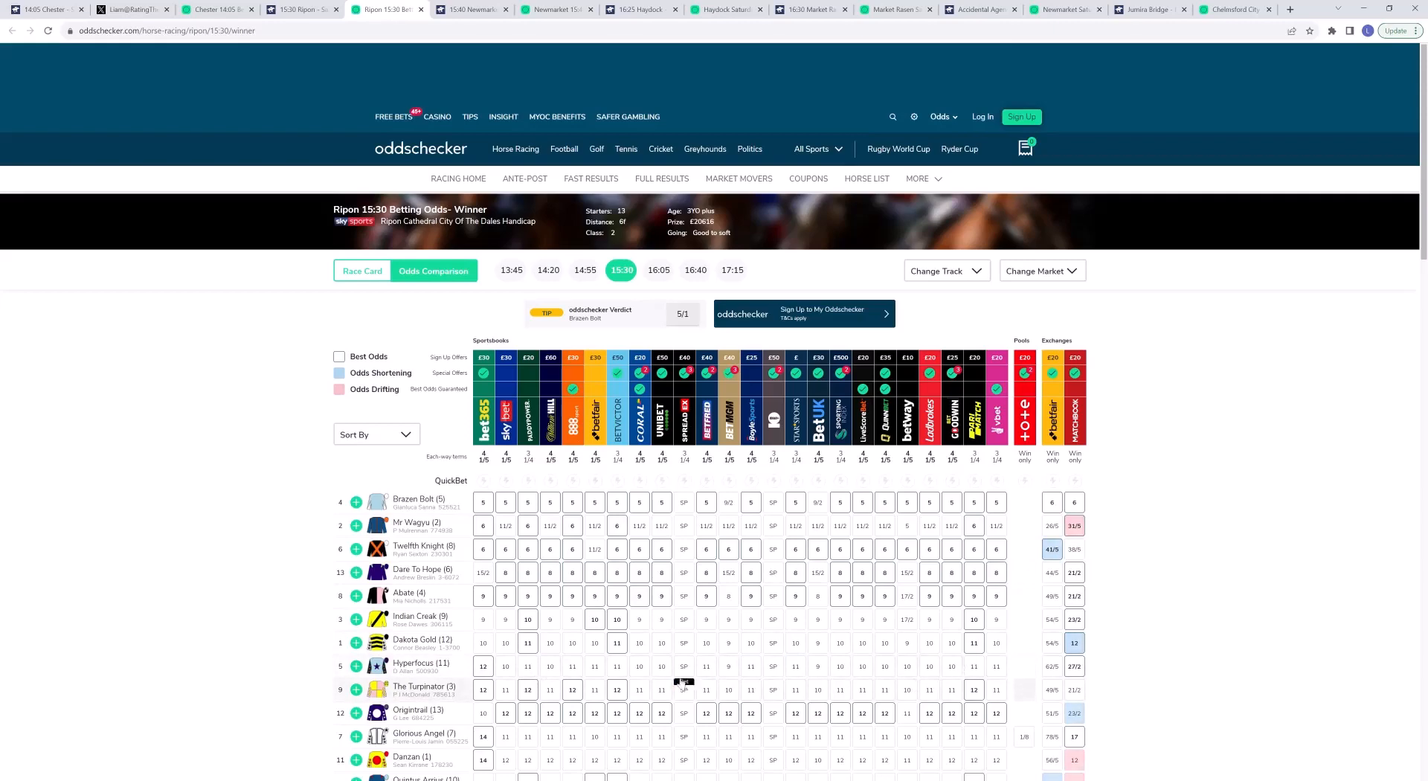
mouse_move(259, 476)
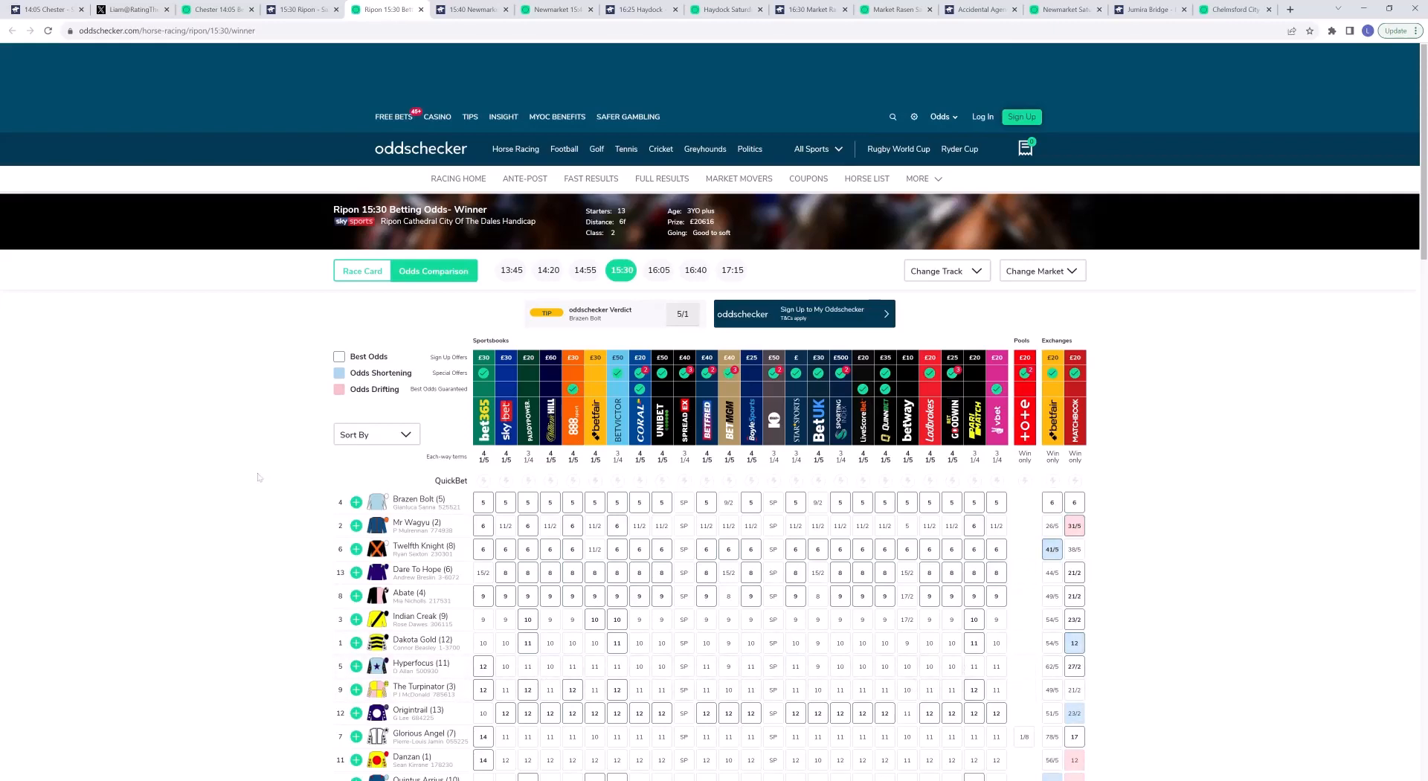
scroll(down, 3)
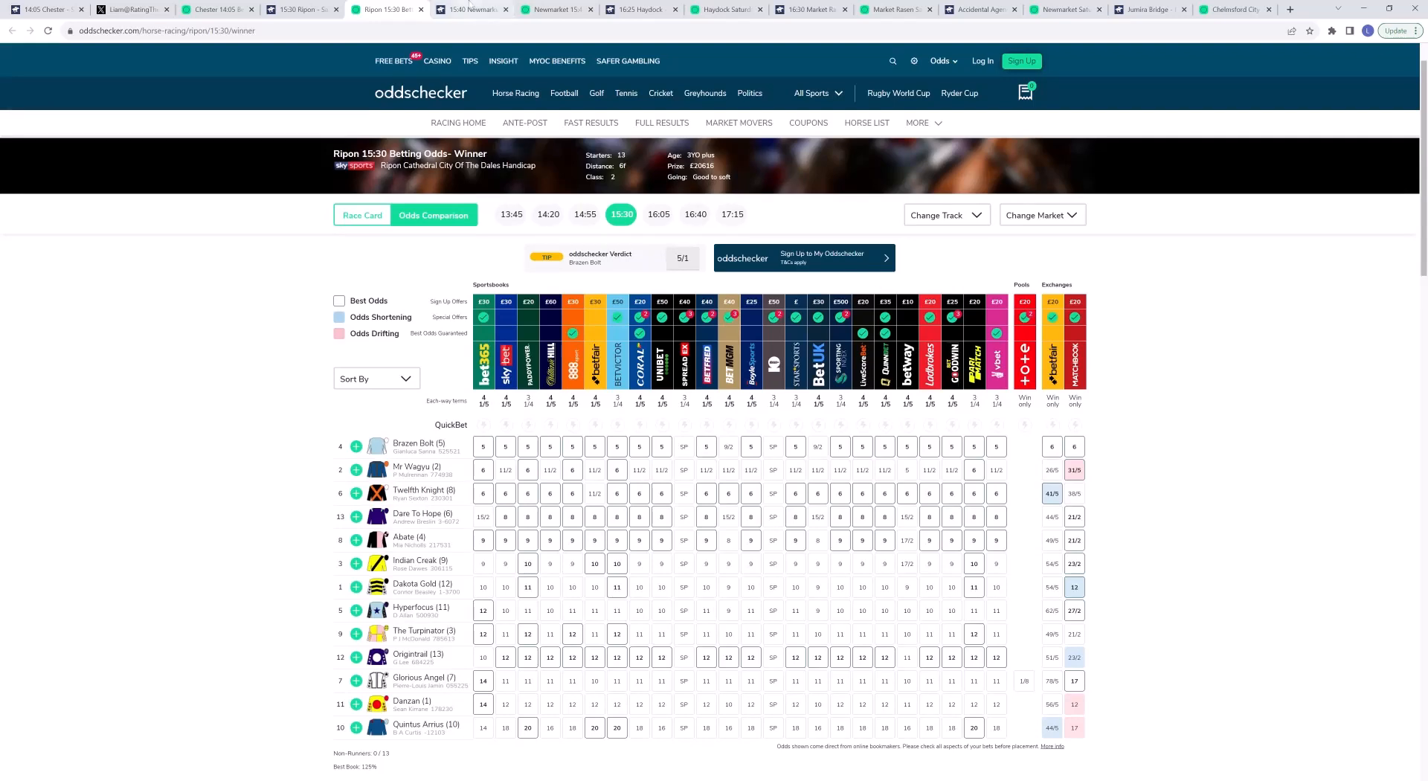
click(472, 9)
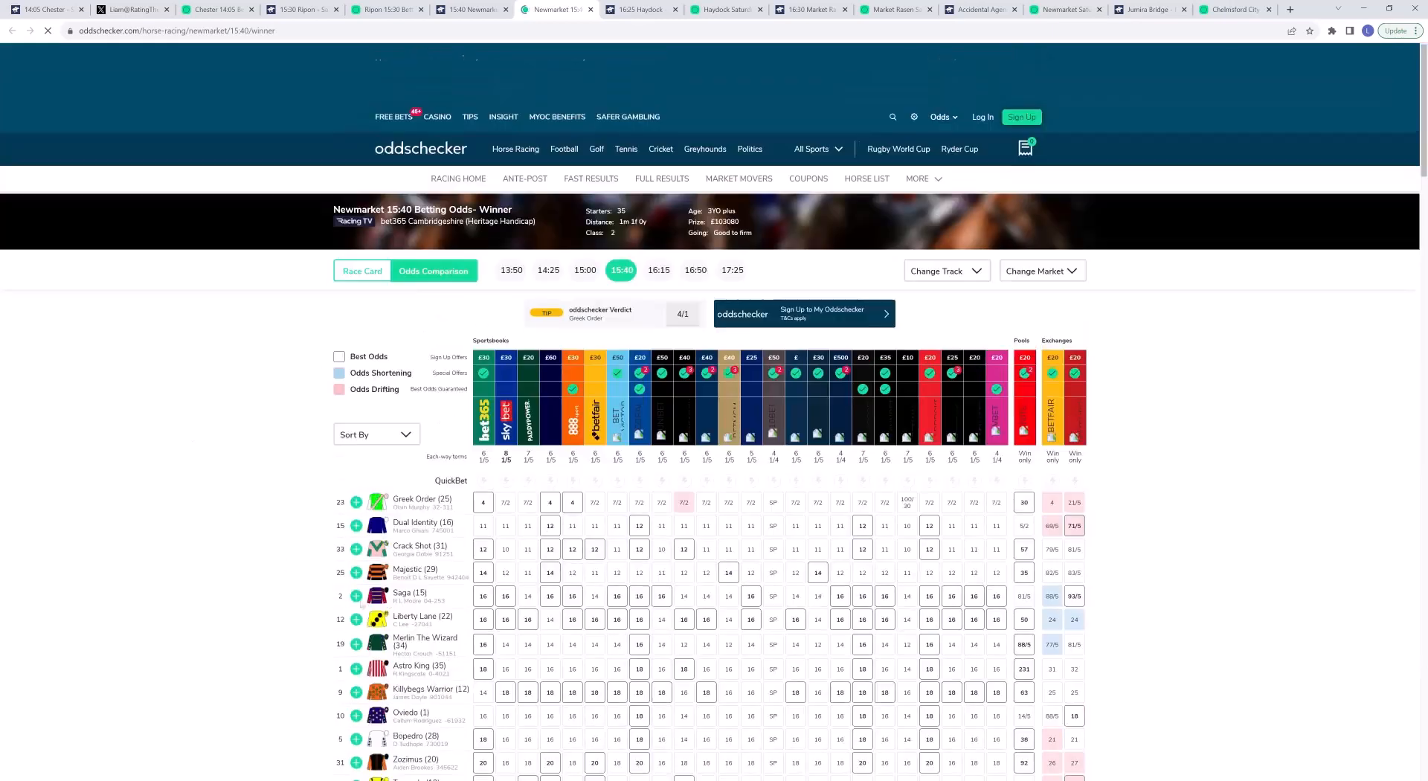
Step: Scroll the Newmarket 15:40 Cambridgeshire runner grid to compare prices below Greek Order
scroll(down, 3)
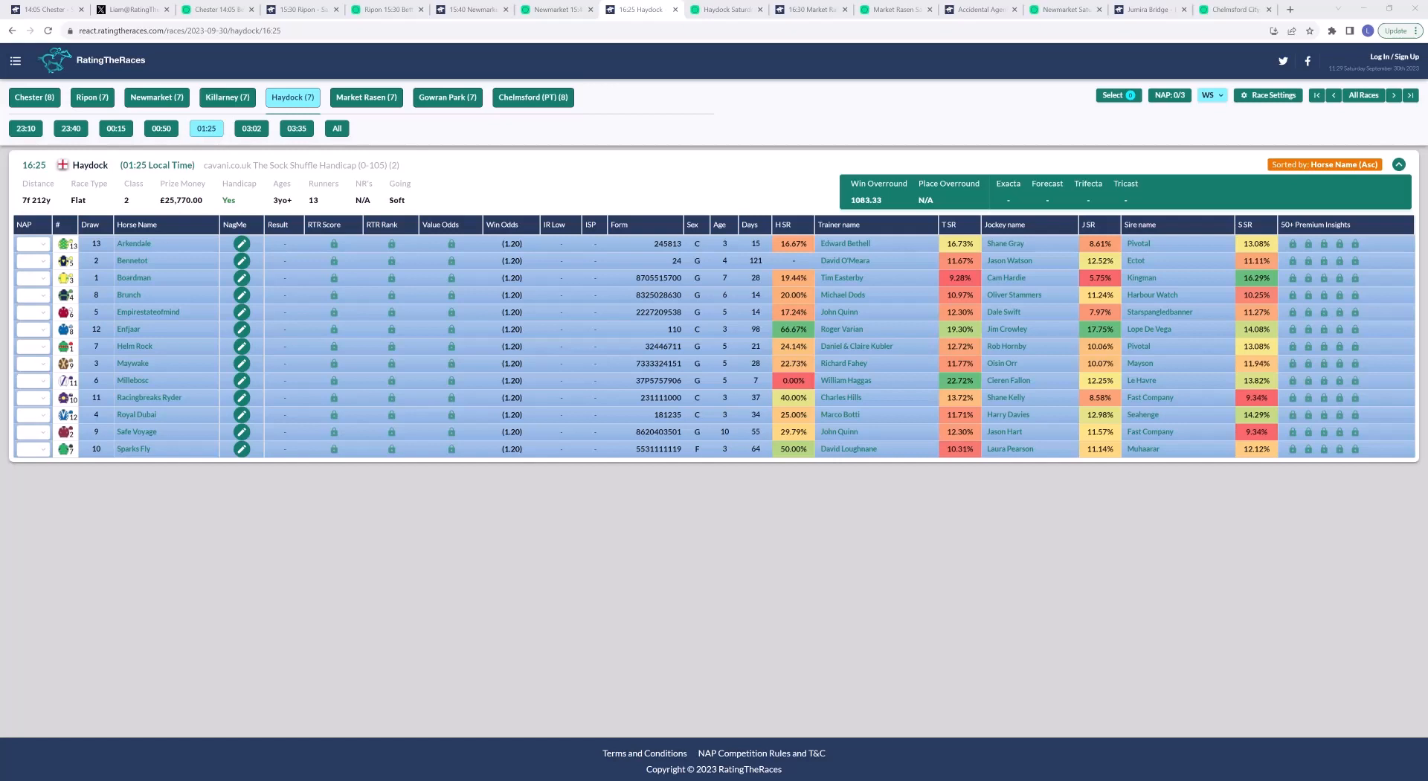
Step: Bring up the Haydock 16:25 Sock Shuffle Handicap odds comparison, Enfjaar favourite at 5
click(724, 9)
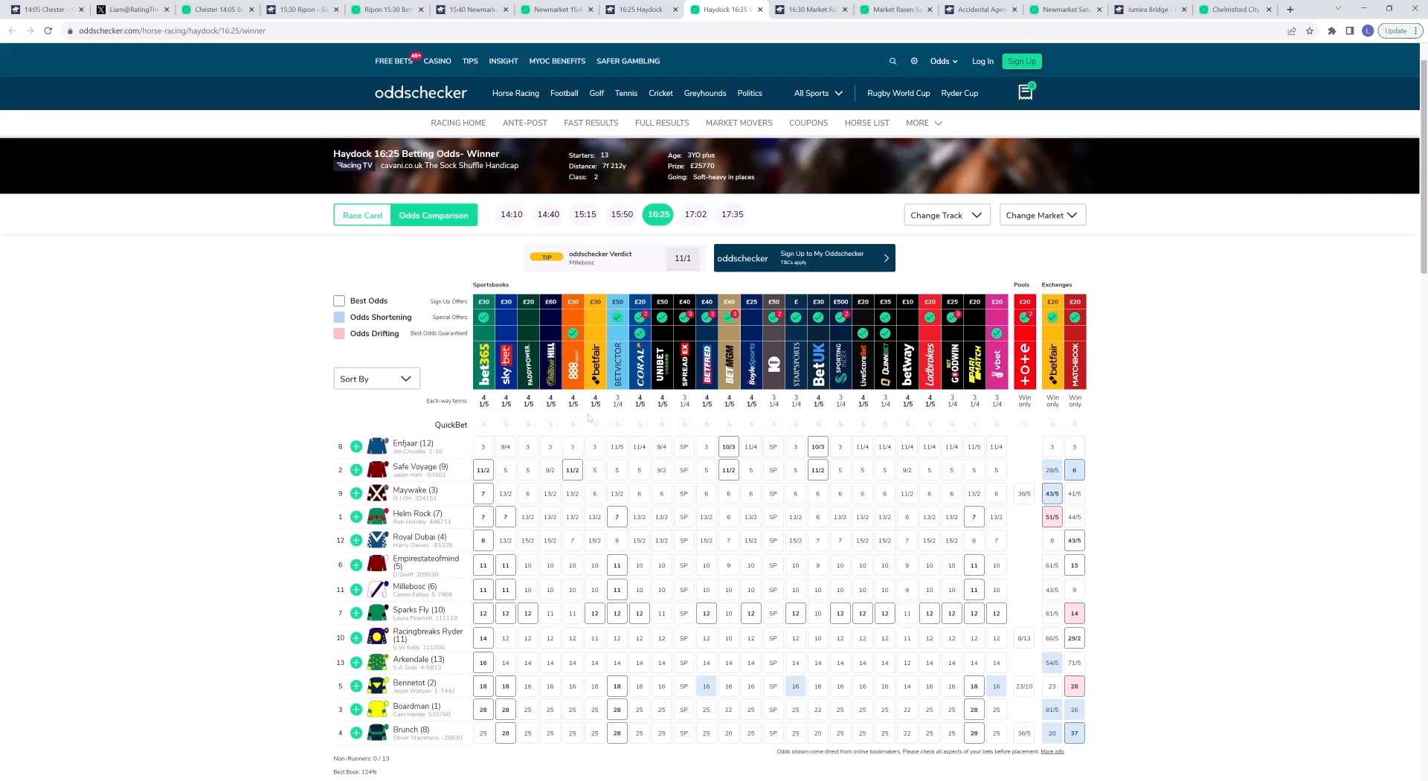
Step: Move to the Market Rasen 16:30 Prelude Handicap Hurdle ratings card with its 11 runners
click(809, 9)
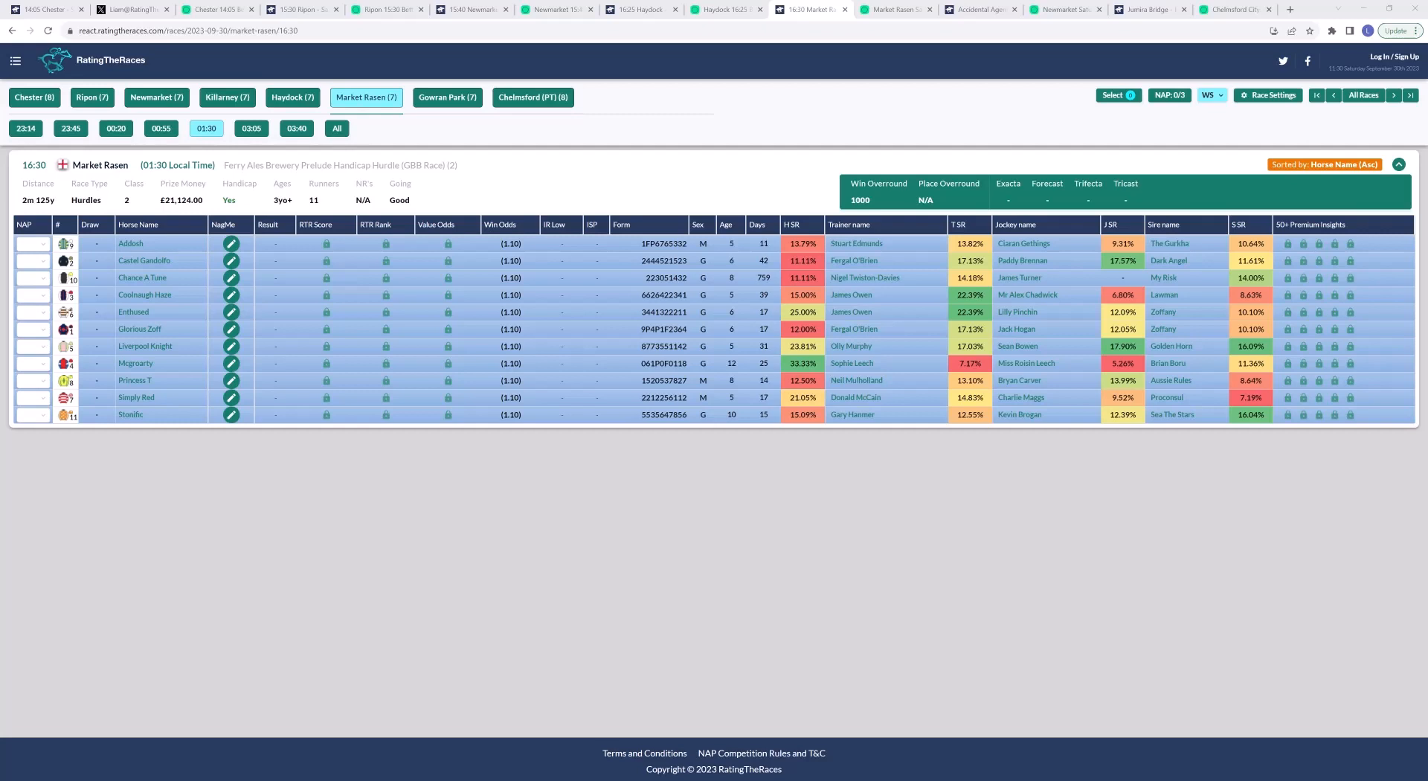
Step: Bring up the Market Rasen 16:30 Handicap Hurdle odds comparison, Coolnaugh Haze favourite at 7/2
click(897, 9)
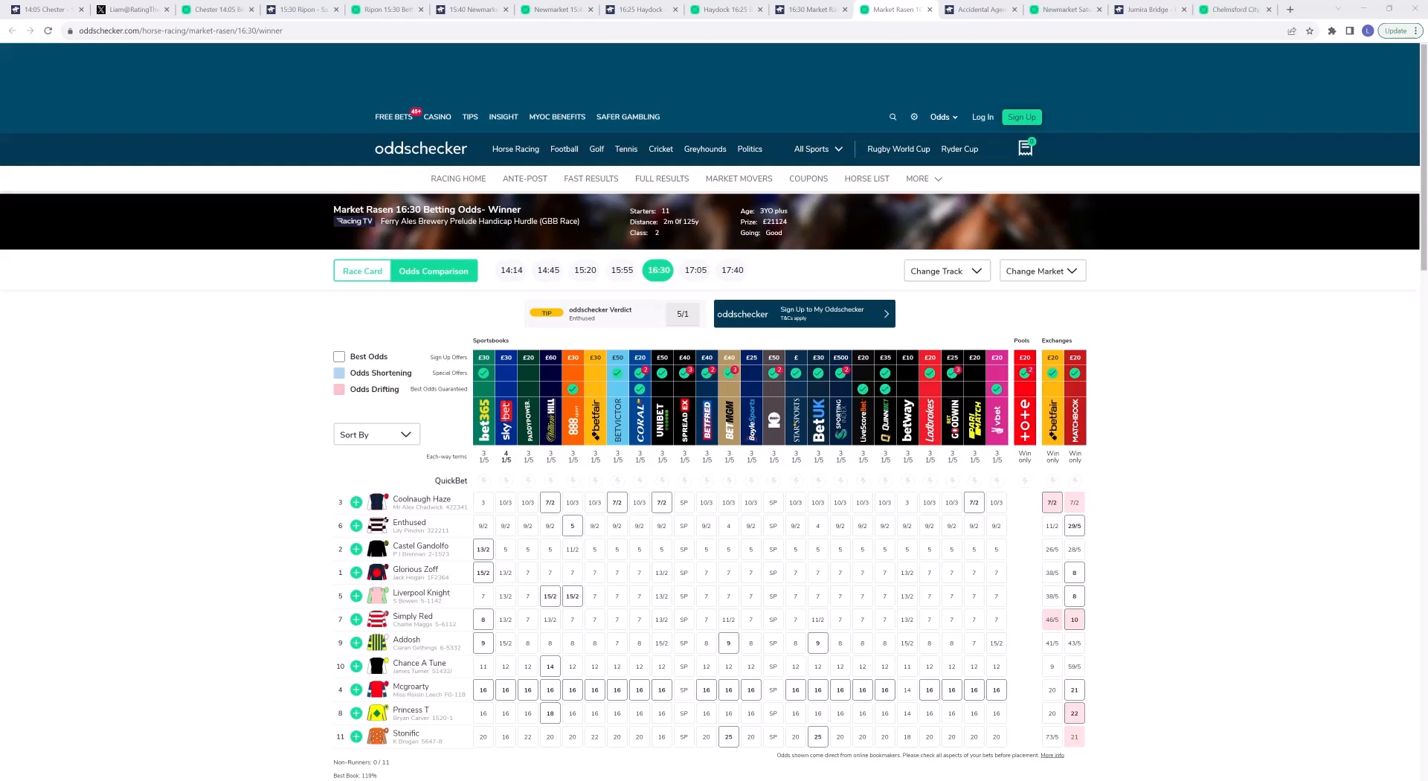
mouse_move(1322, 426)
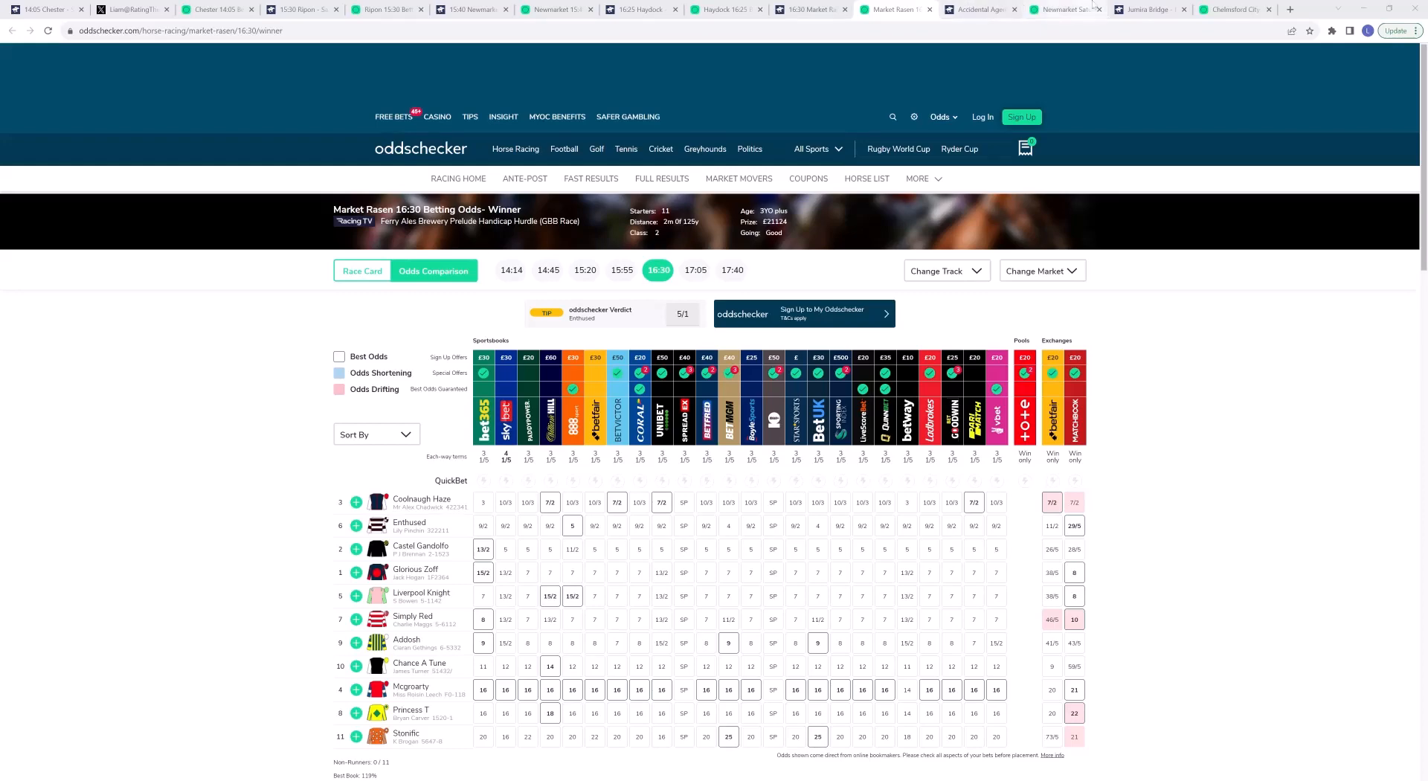
click(1066, 9)
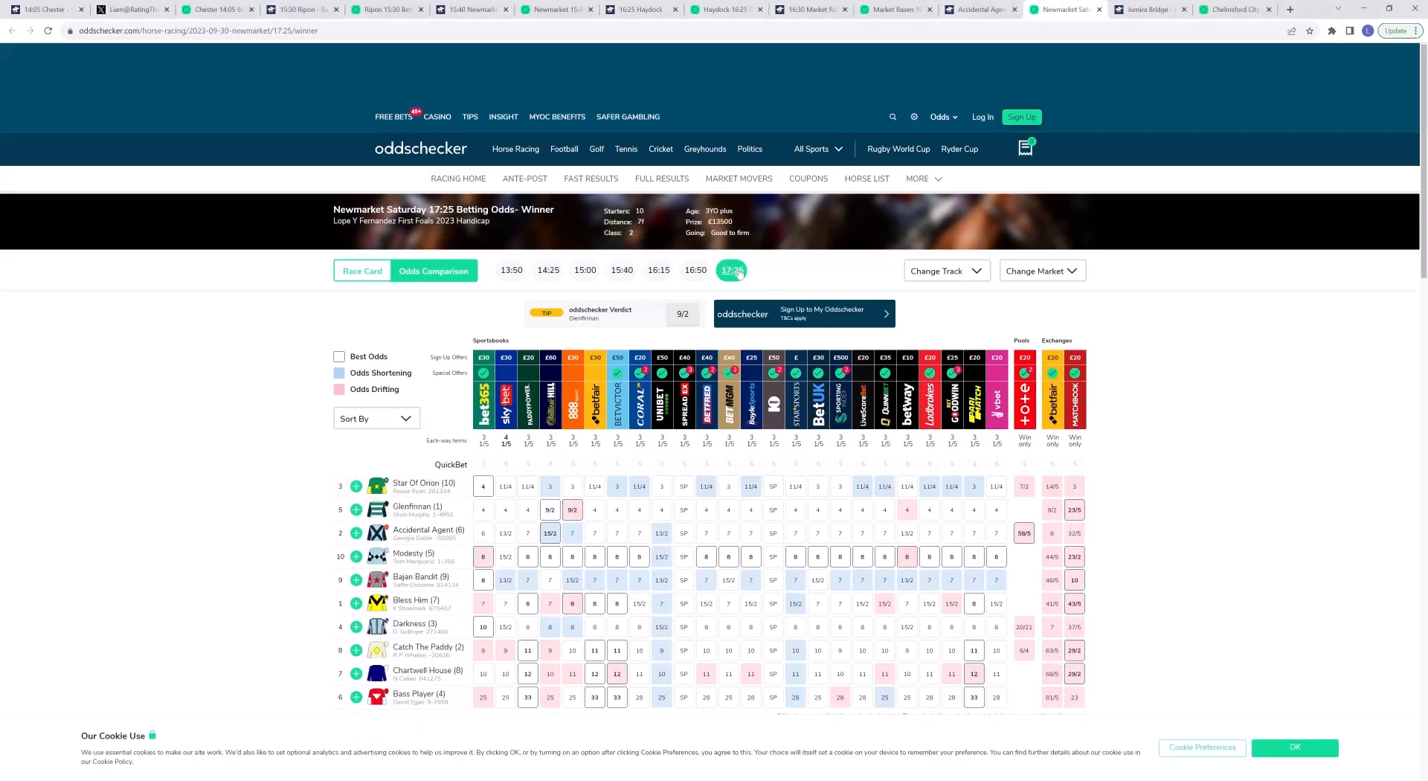
click(732, 269)
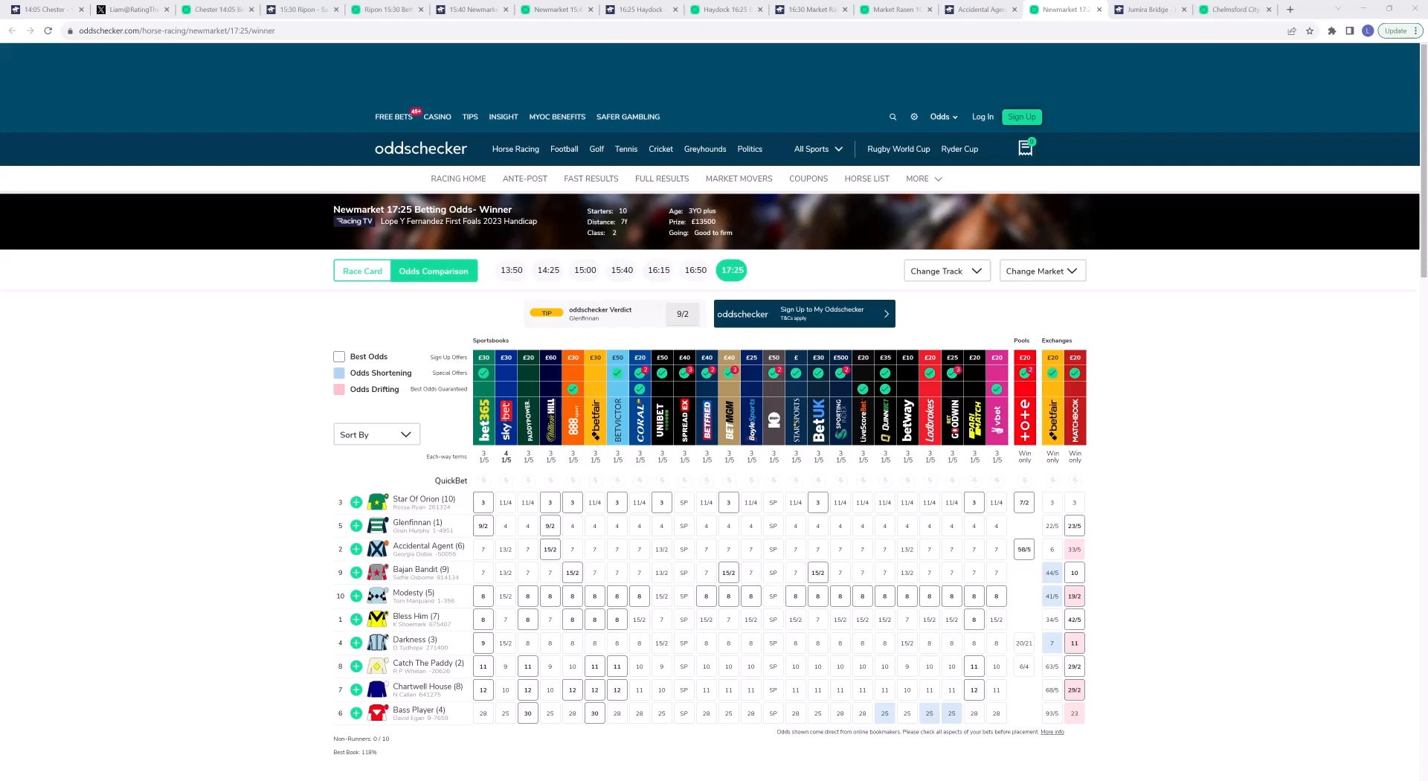
mouse_move(1340, 526)
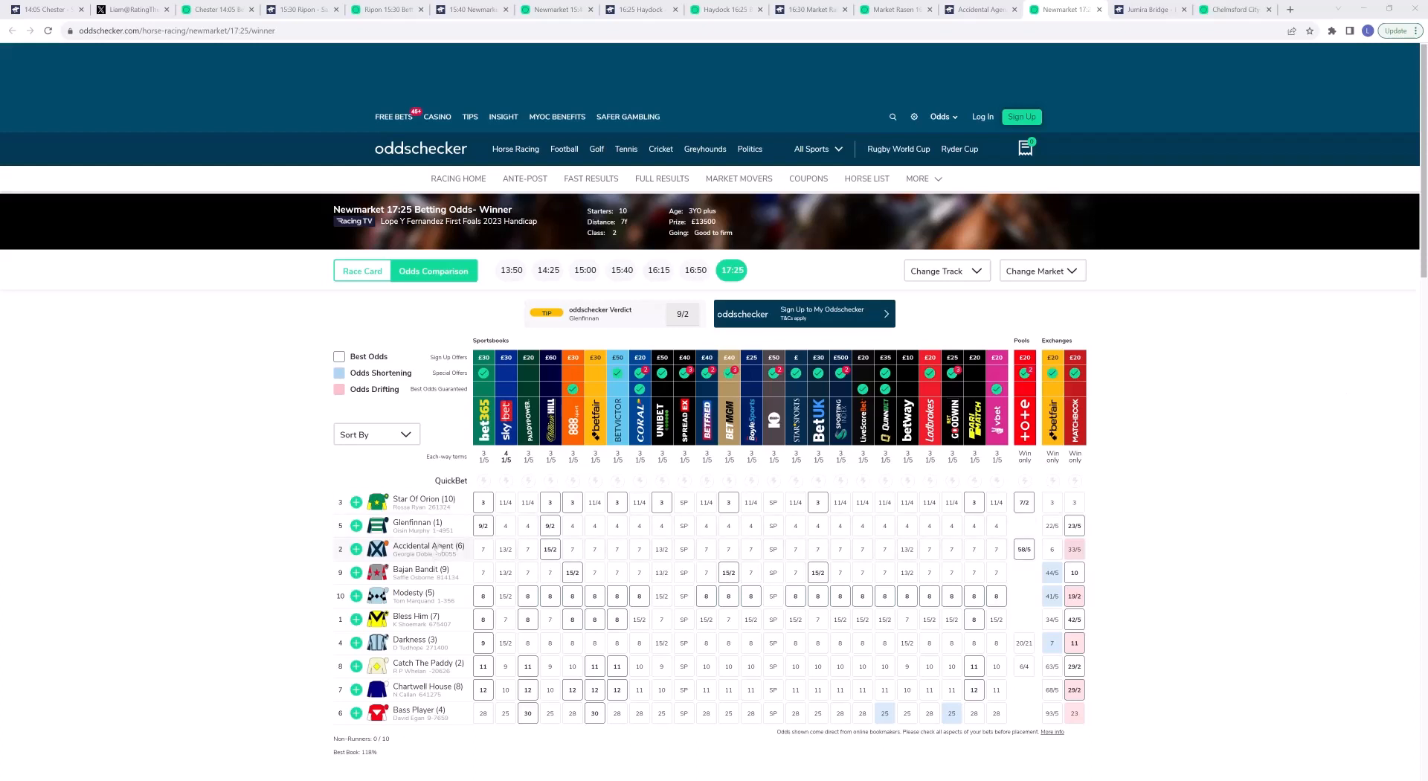
mouse_move(616, 549)
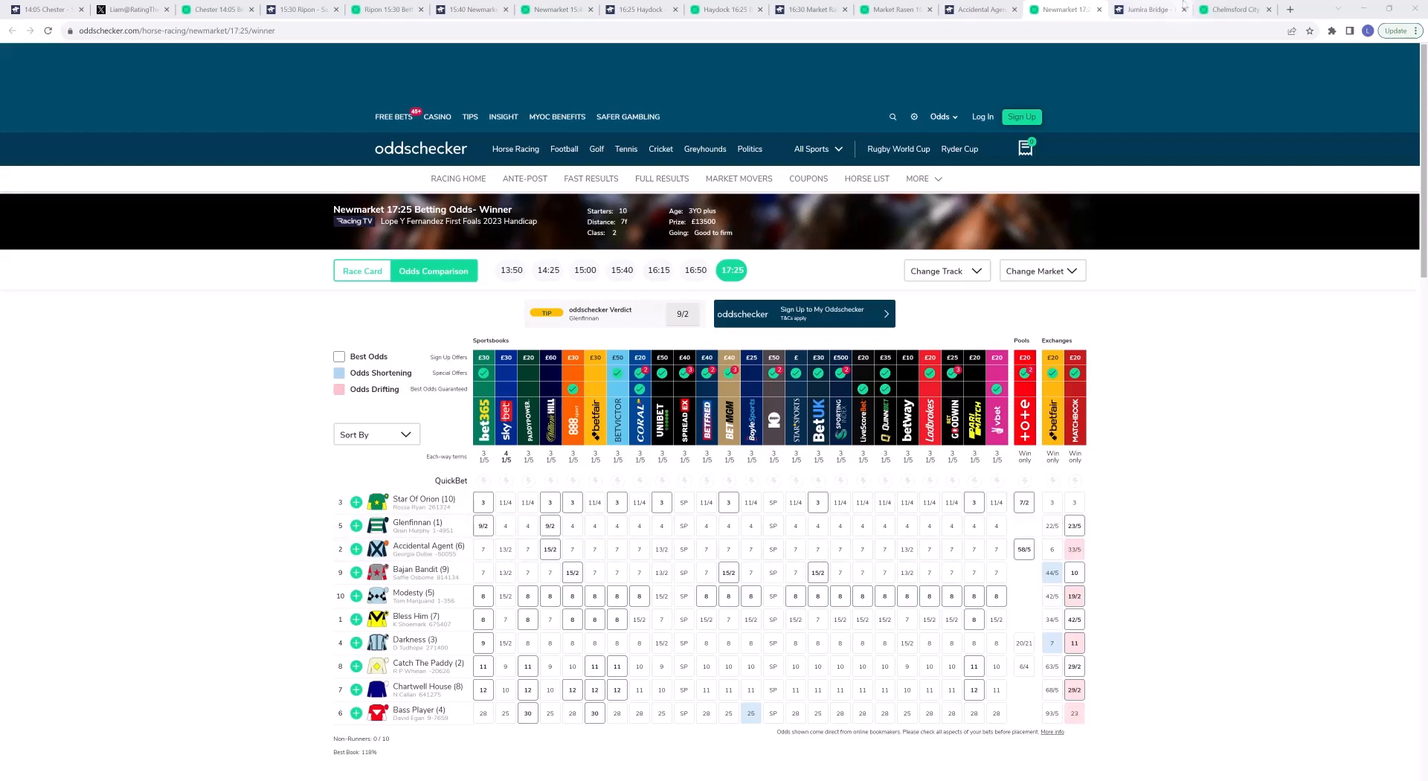
click(1234, 9)
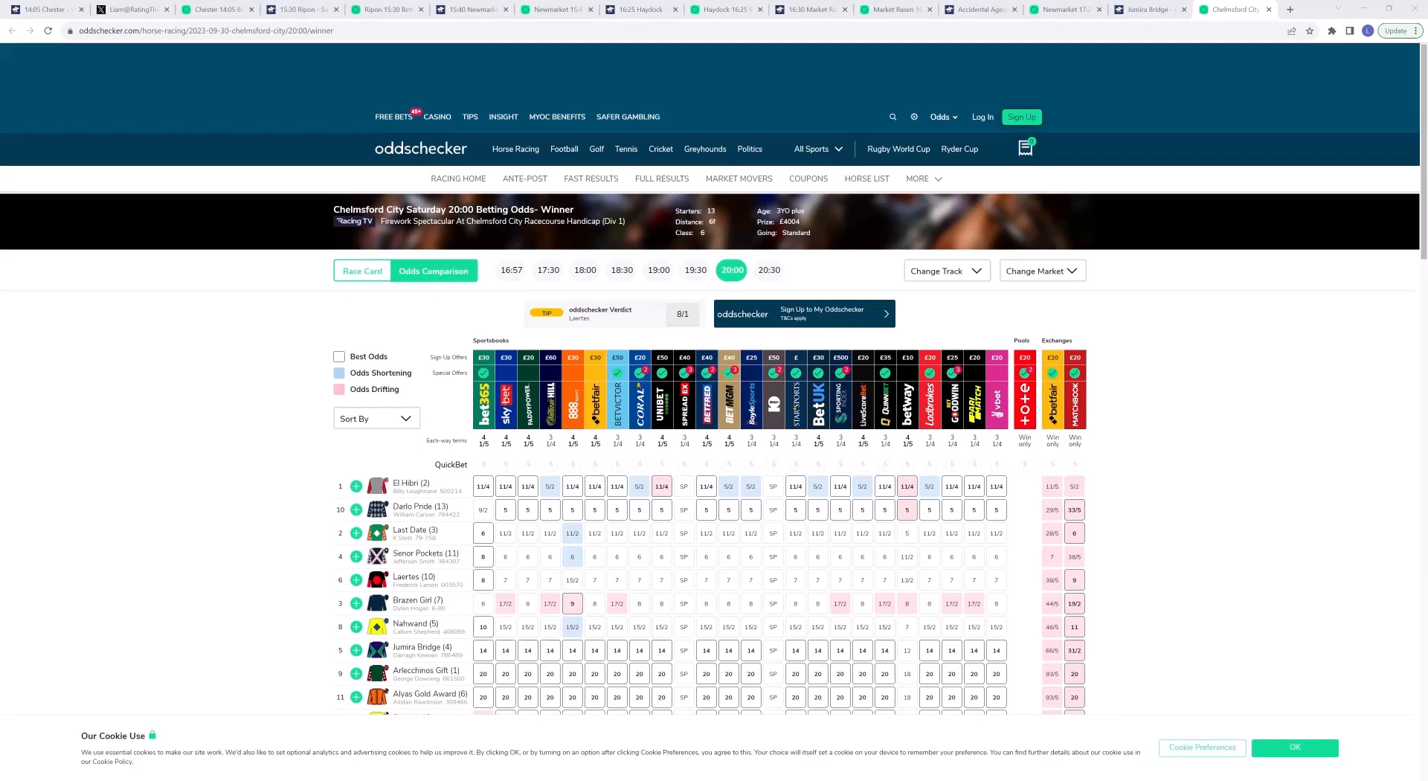
mouse_move(16, 434)
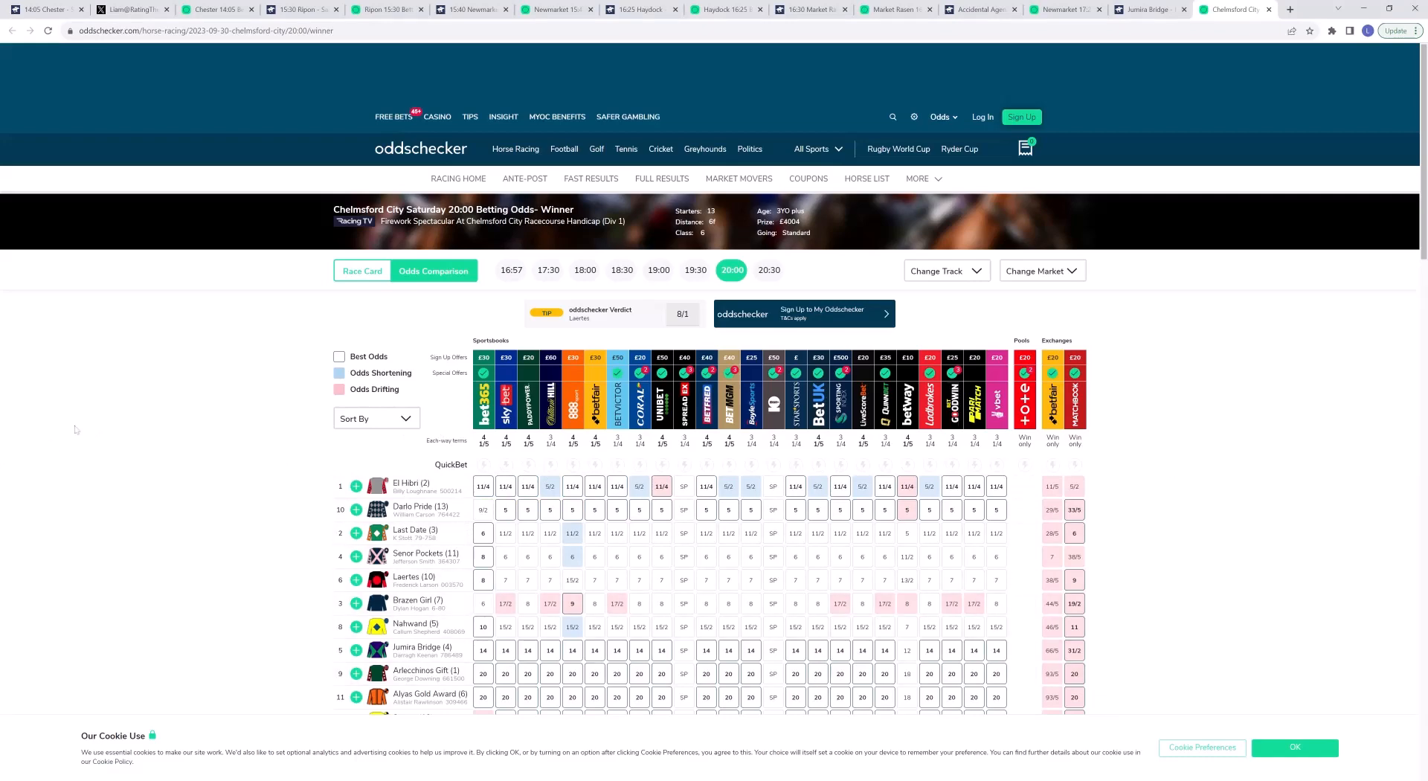
Step: Scroll the Chelmsford City 20:00 odds to show all 13 runners down to Ritarocks at 66/1
scroll(down, 3)
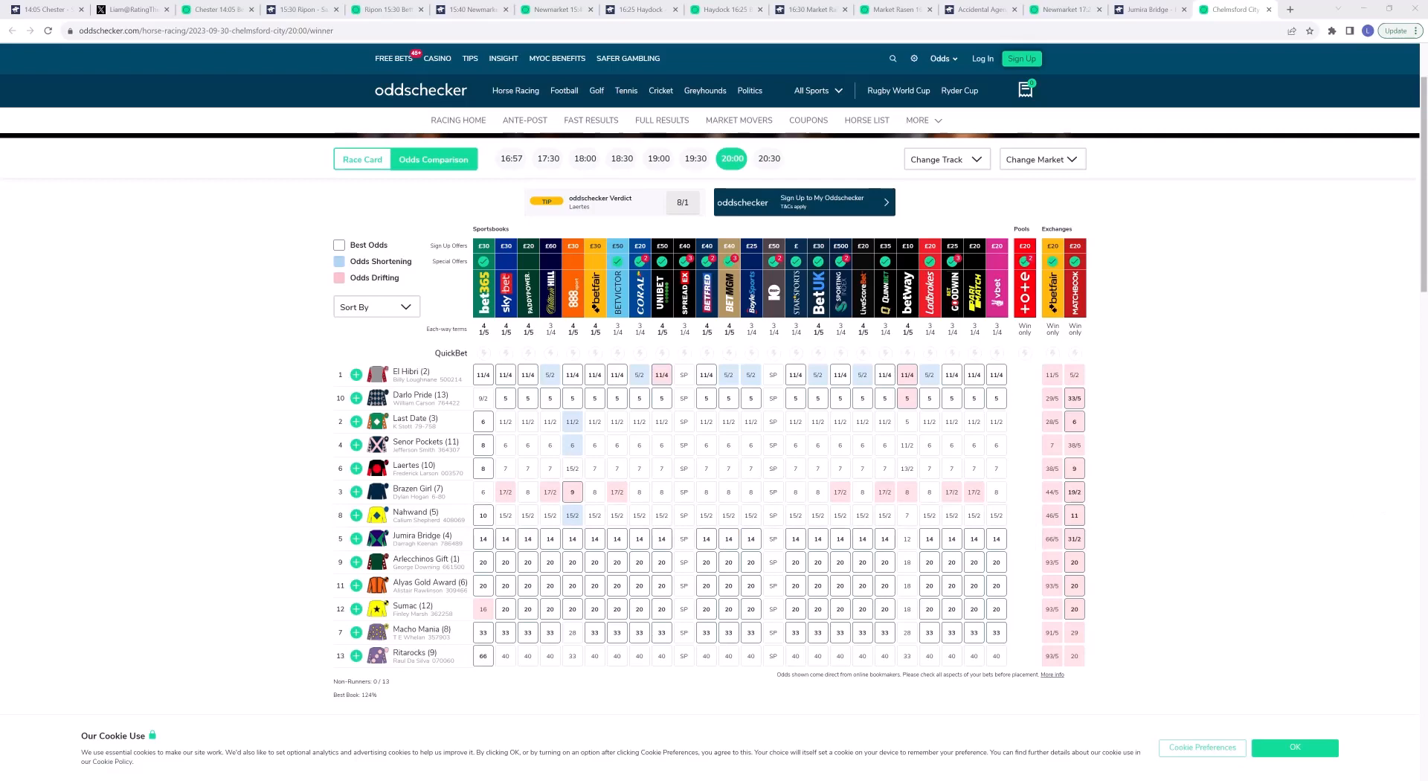
mouse_move(662, 398)
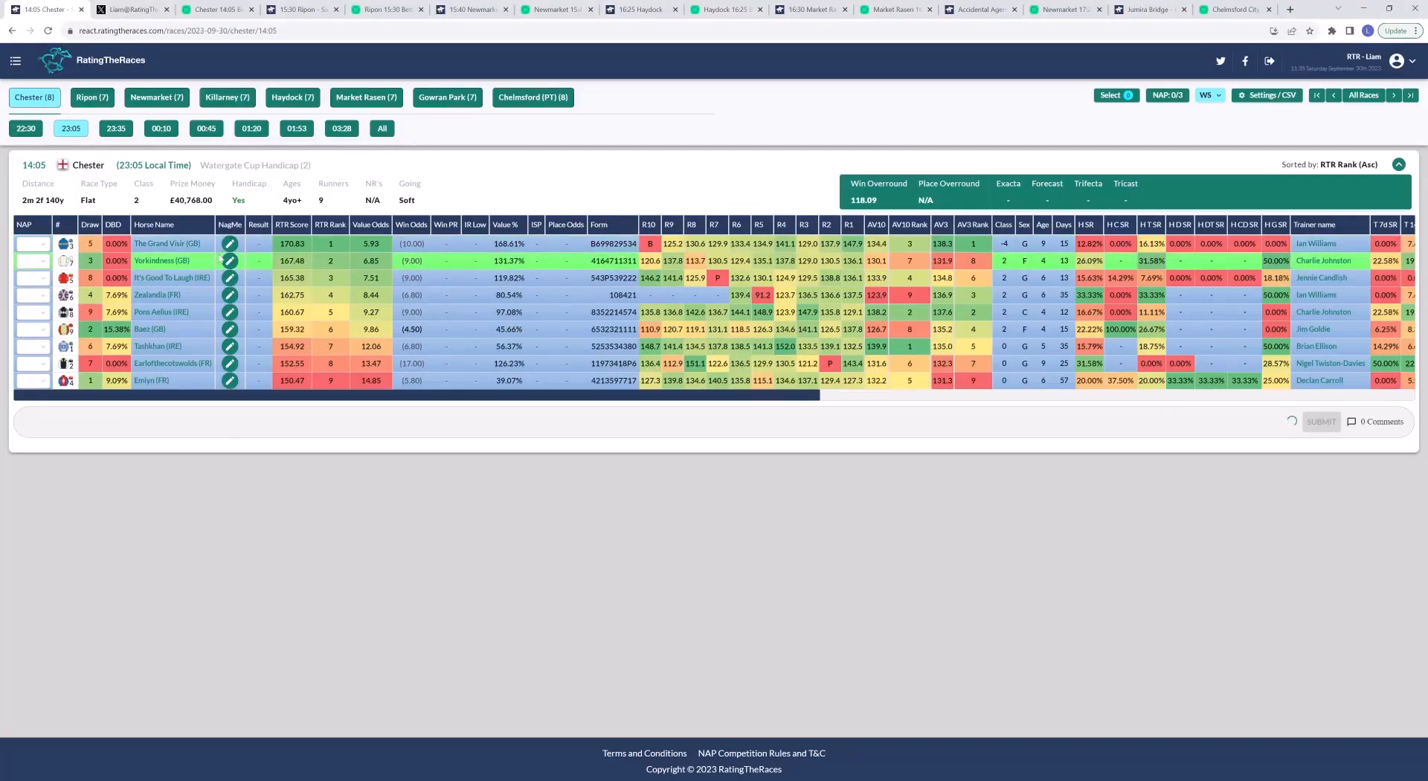
Step: Cycle through the Ripon 15:30, Newmarket 15:40, Market Rasen 16:30 and Chelmsford City 20:00 odds comparisons
click(217, 9)
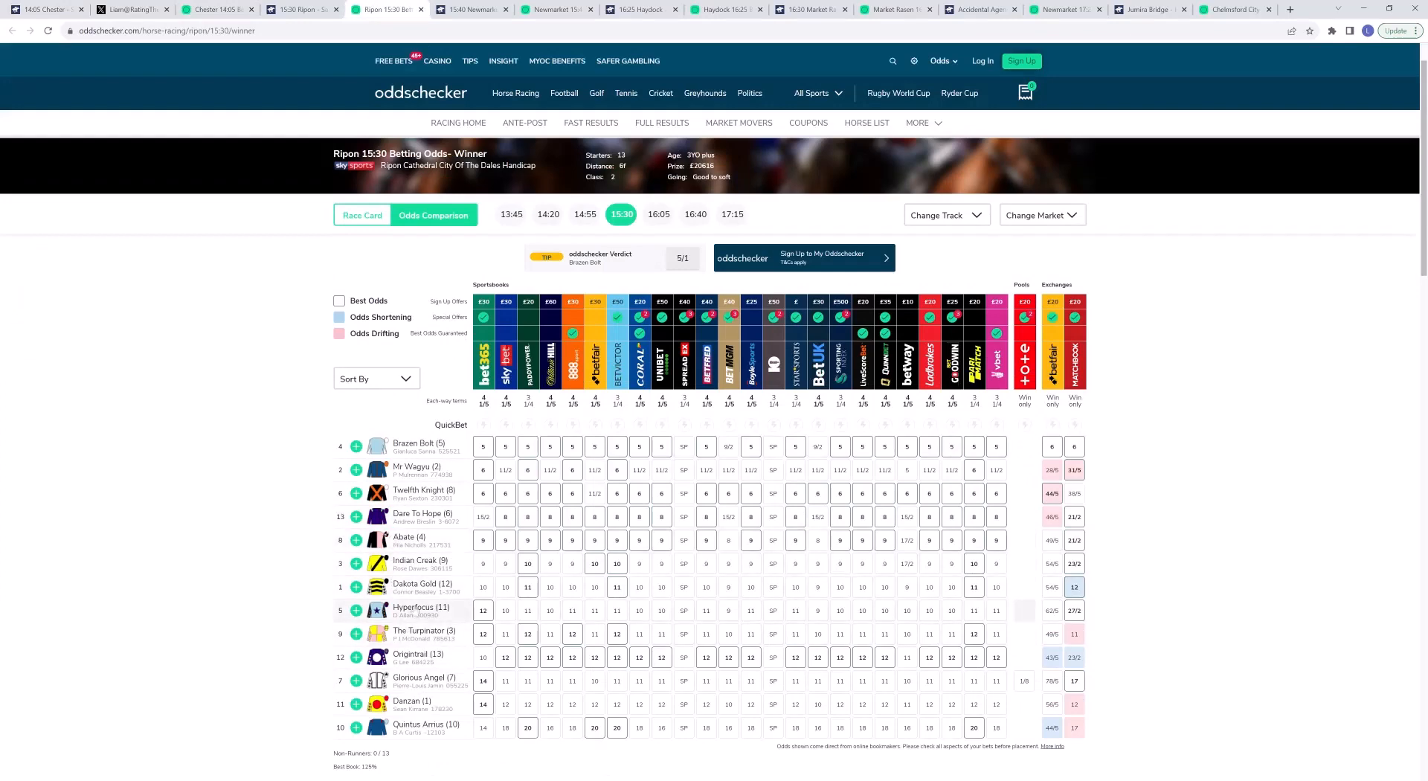
click(472, 9)
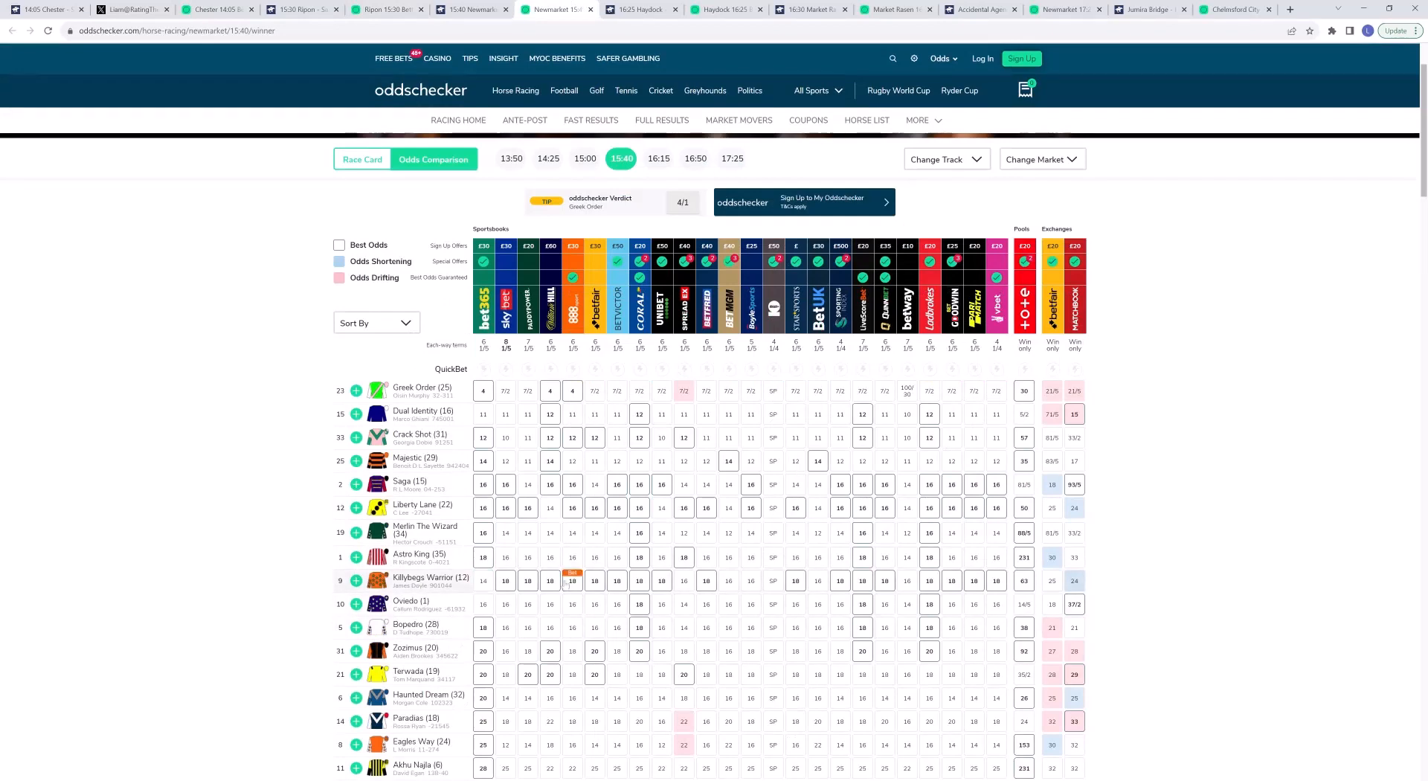
click(727, 8)
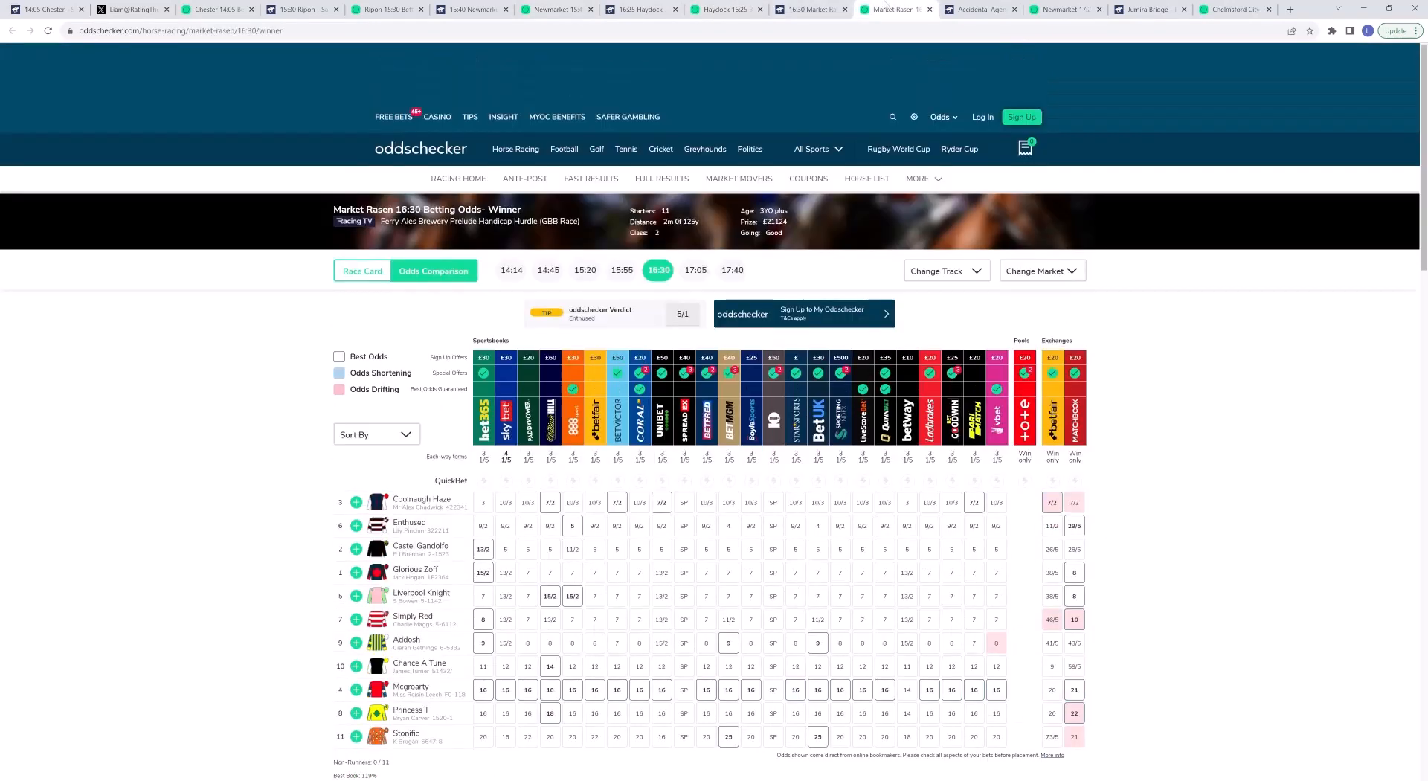
mouse_move(544, 572)
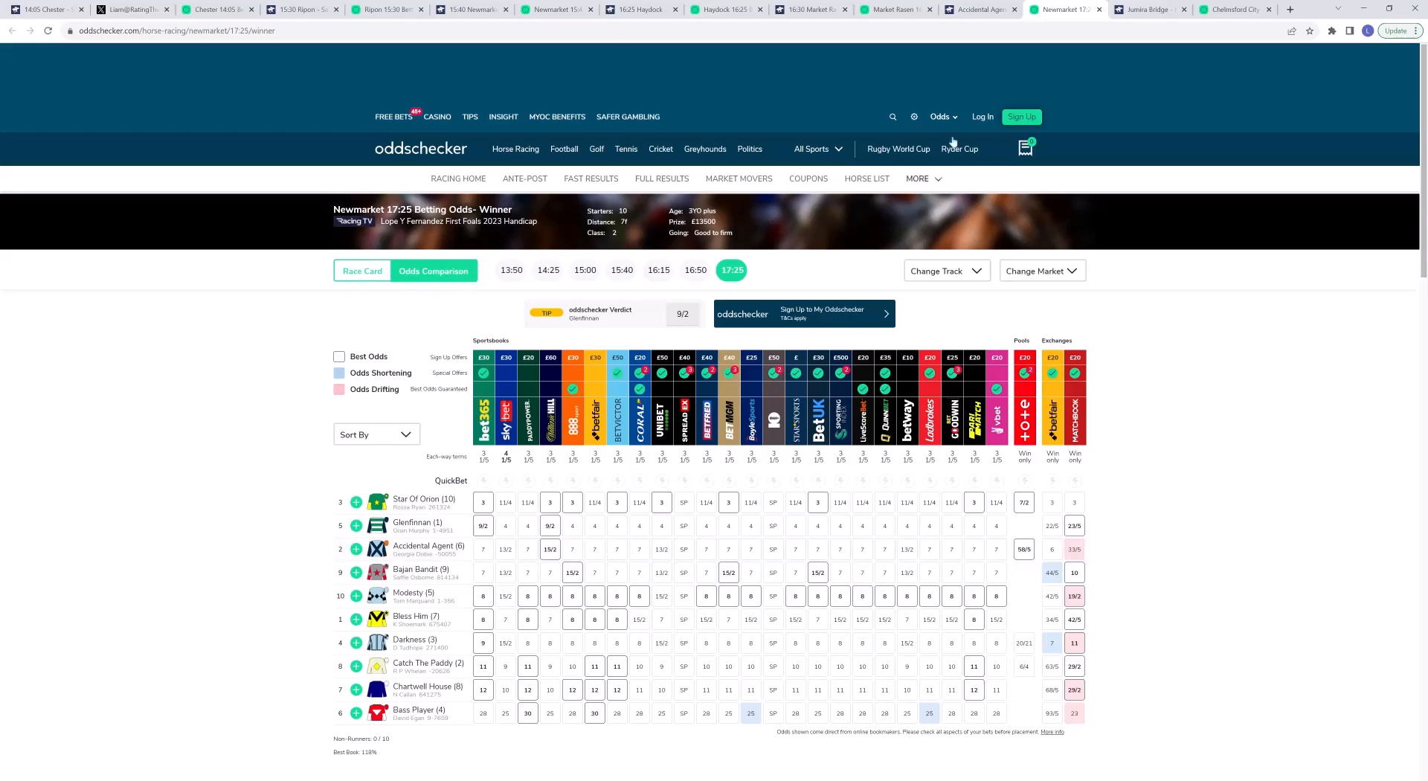
click(1232, 9)
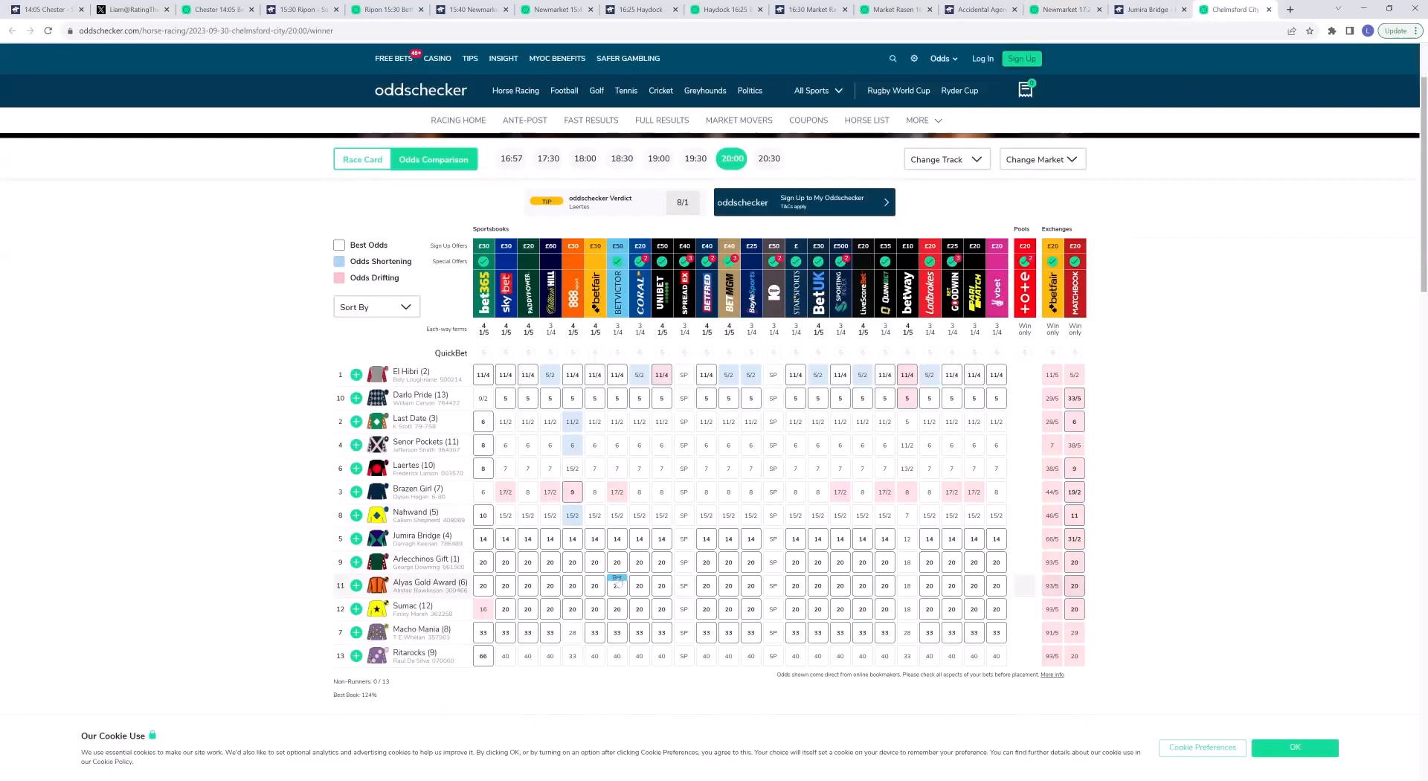